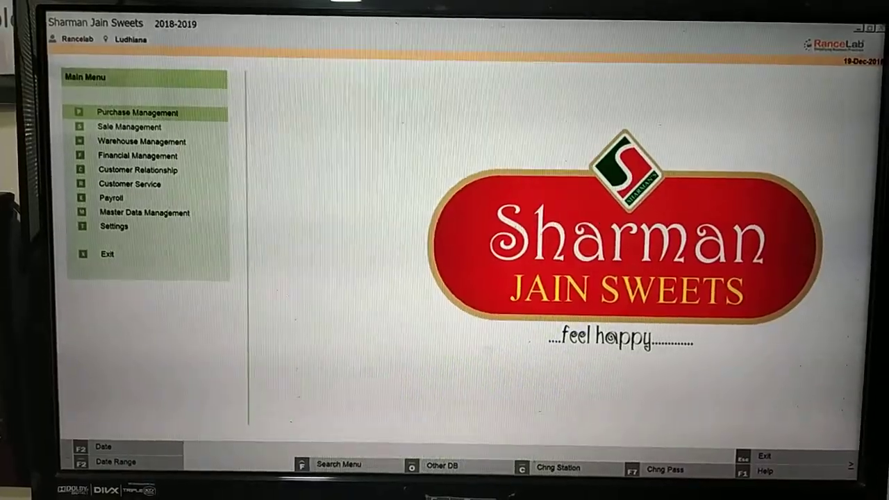
Reach the Touch POS sale screen via Sale Management > Transaction
left_click(131, 126)
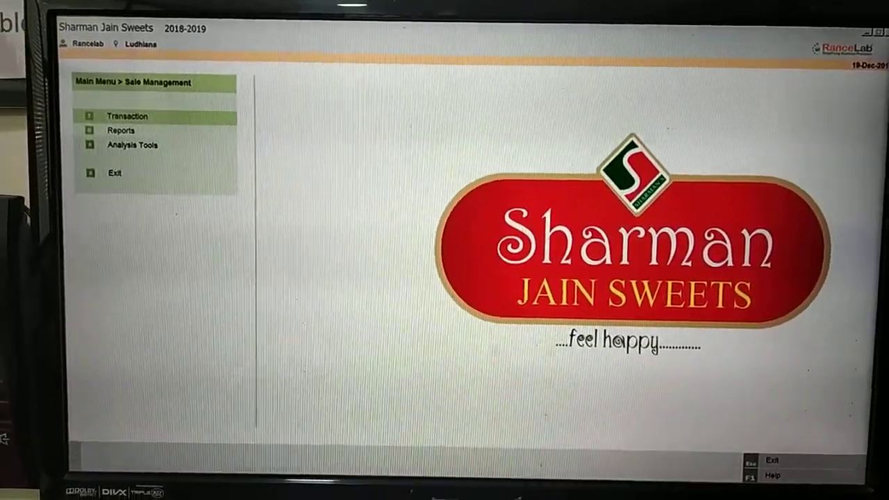
left_click(128, 116)
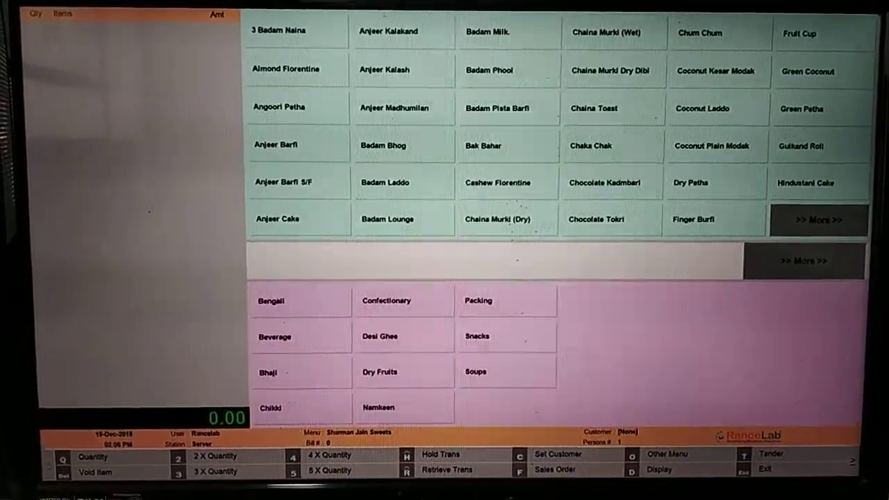
Add badam and anjeer sweets to the bill, with Anjeer Kalash at quantity 0.200
left_click(386, 219)
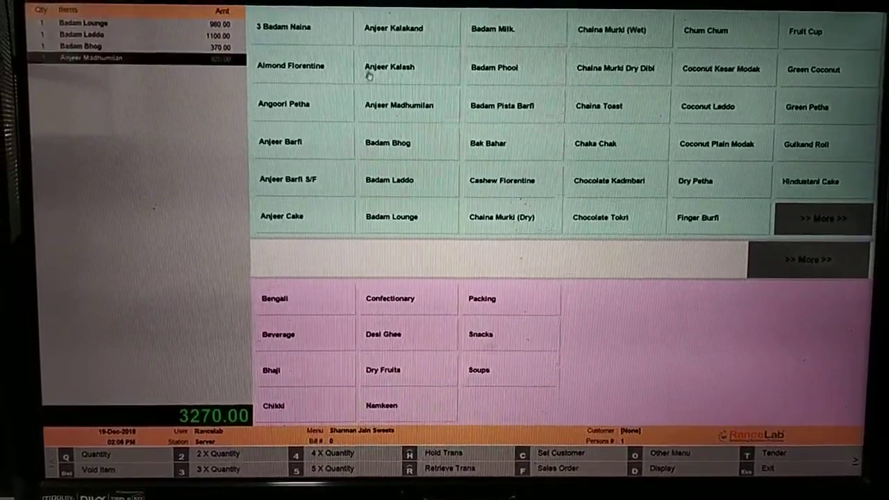
left_click(389, 67)
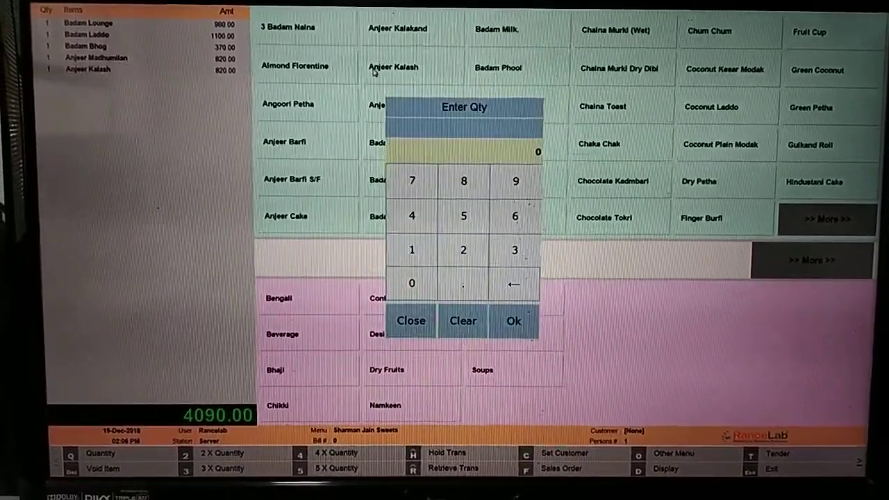
type("0.200")
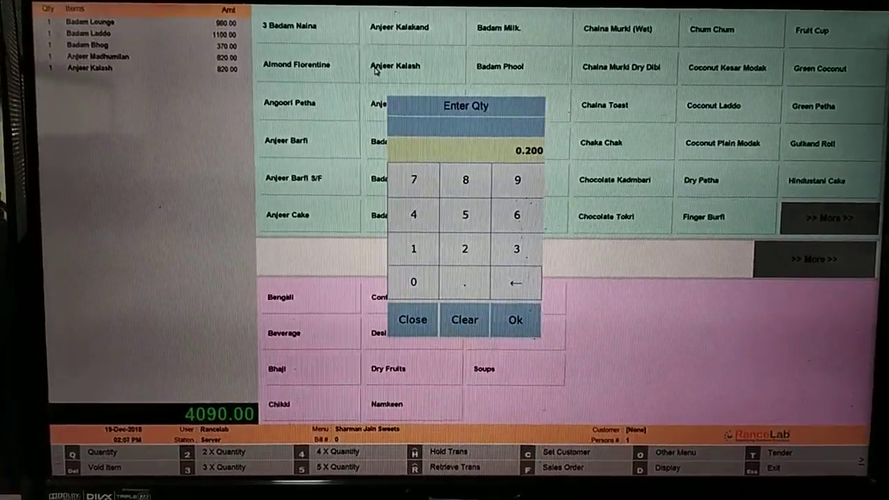
left_click(514, 320)
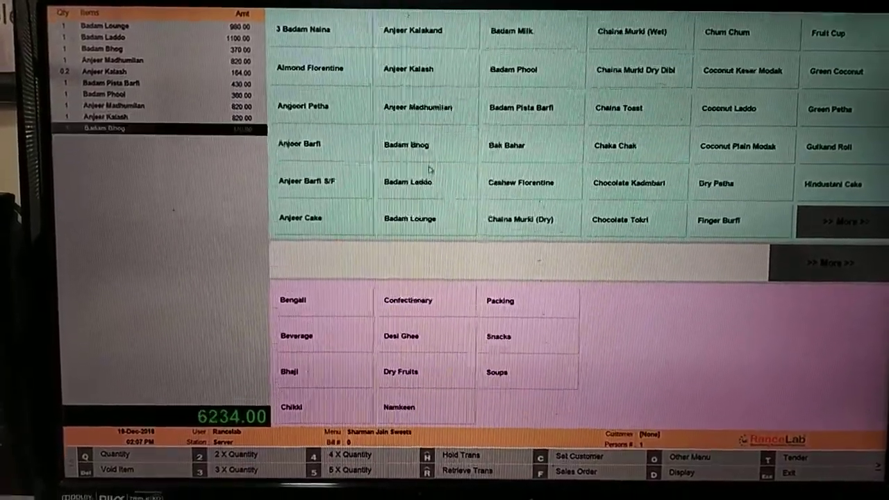
left_click(521, 182)
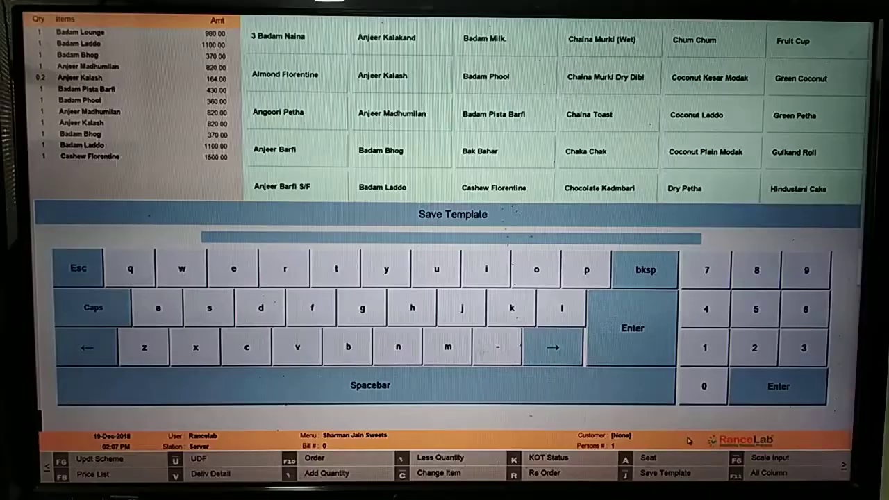
Name the template 'mix sweet' and save it with quantities included
type("mix")
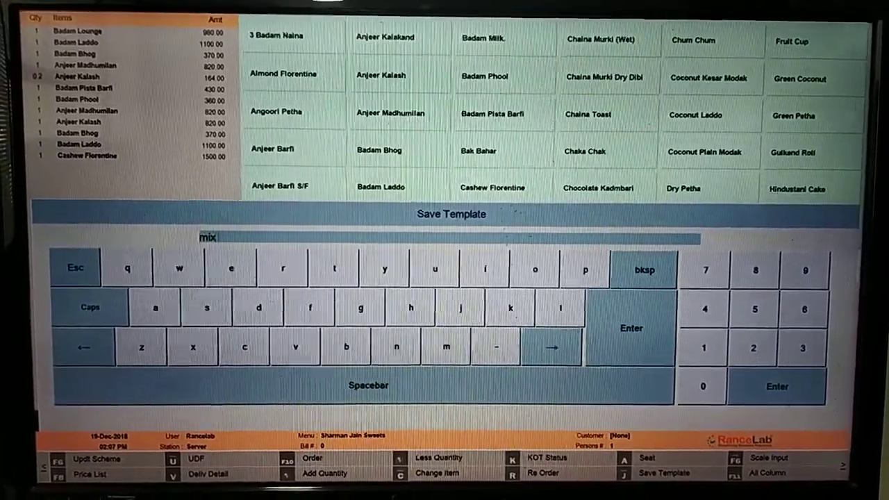
type("sweet")
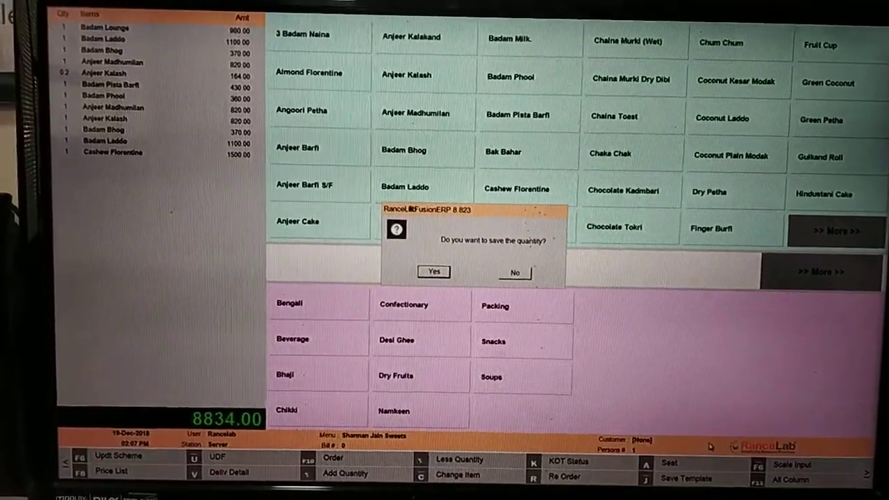
left_click(433, 271)
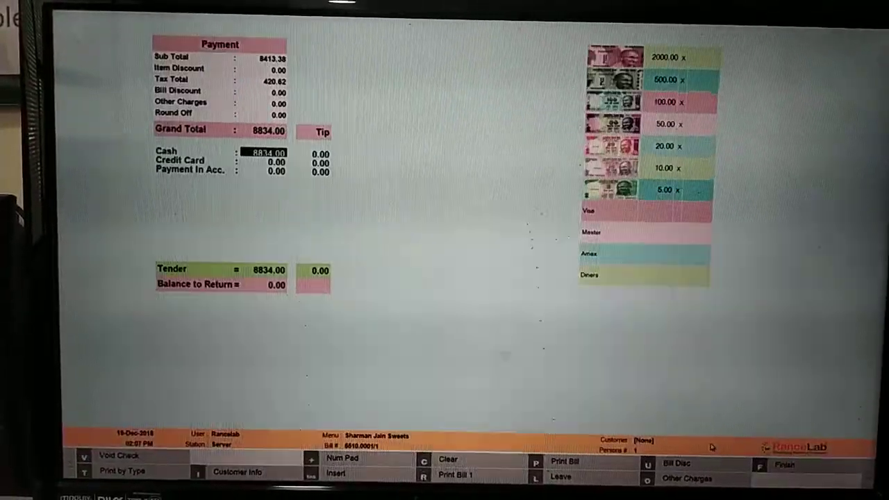
left_click(787, 464)
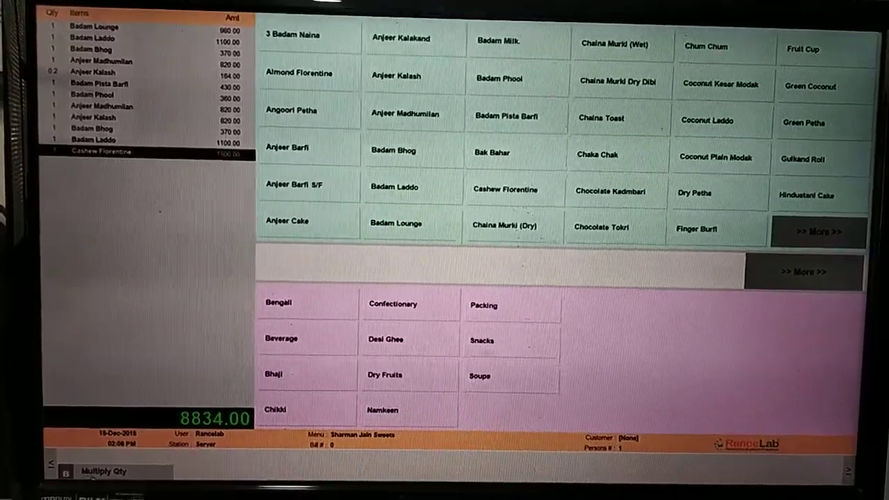
Multiply all bill quantities by 10 using Multiply Qty
left_click(103, 471)
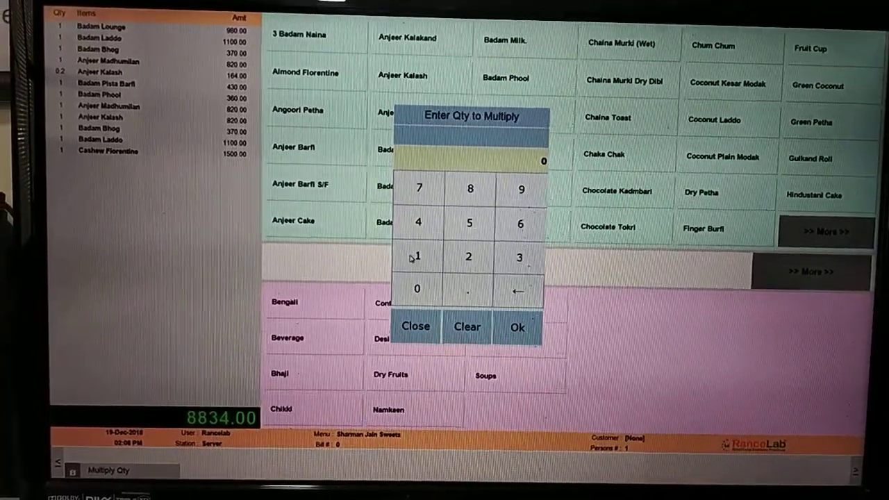
left_click(417, 288)
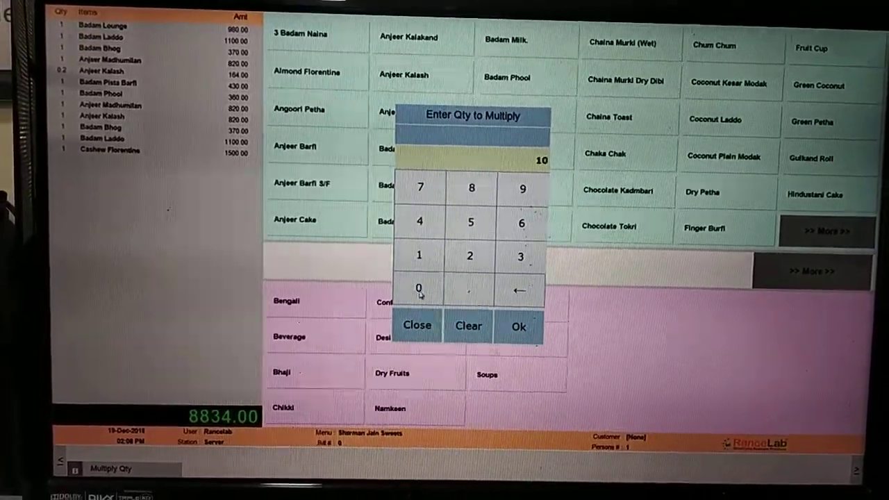
left_click(518, 326)
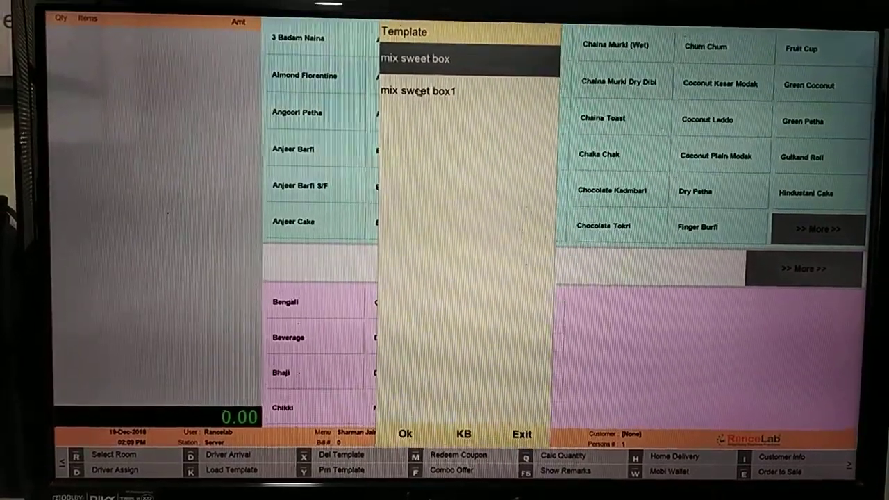
Delete the saved 'mix sweet box' template and acknowledge the success message
left_click(416, 89)
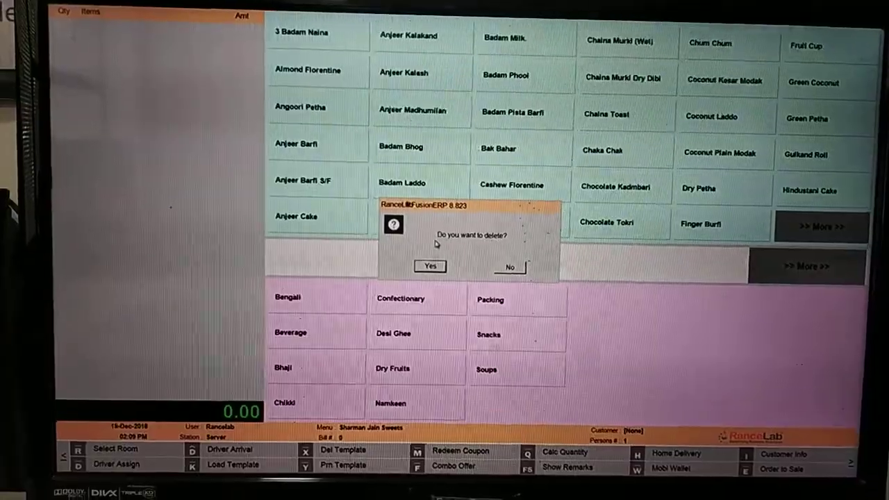
left_click(431, 267)
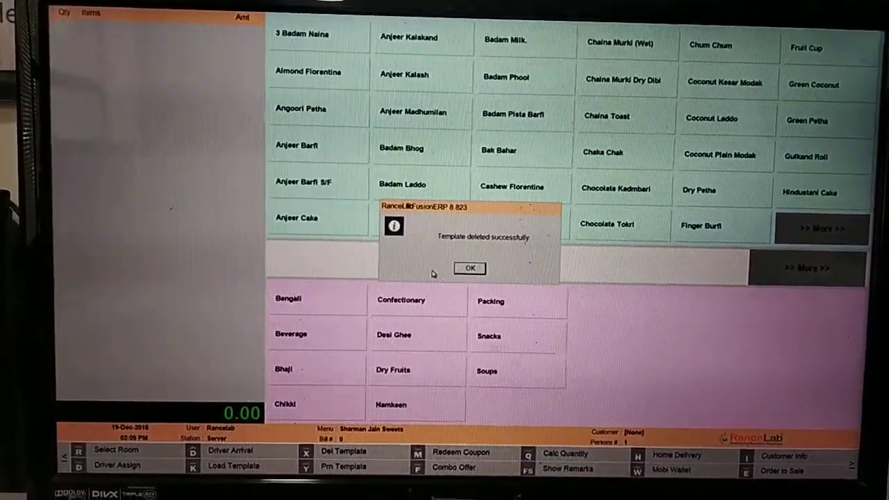
left_click(469, 268)
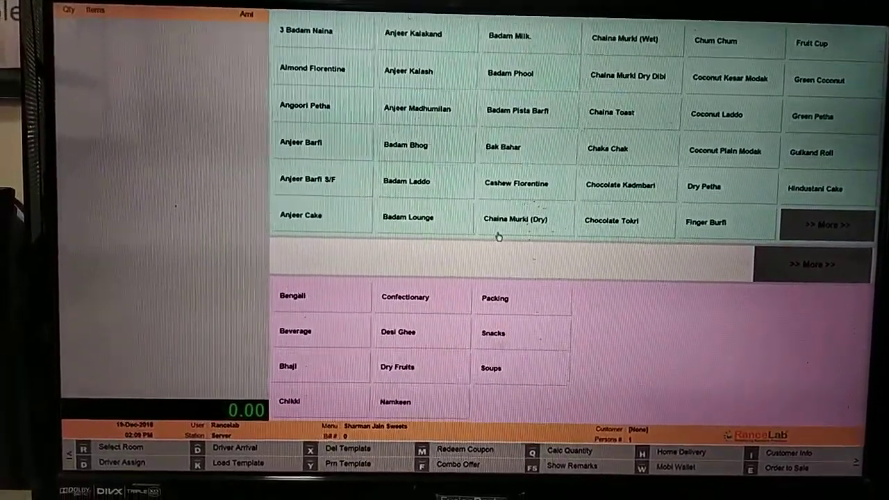